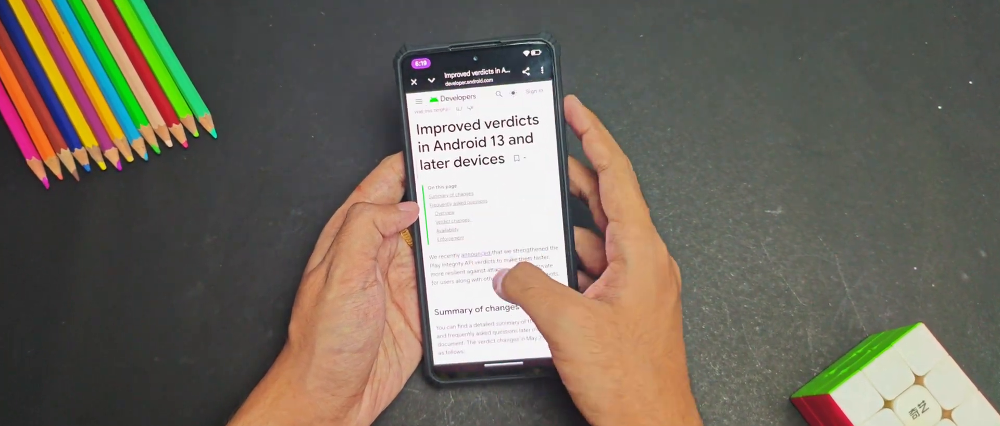
Browse Settings into Infinity Suite and view the PixelProps spoofing toggles for Google apps and higher FPS.
{"action": "scroll", "scroll_direction": "down", "scroll_amount": 3}
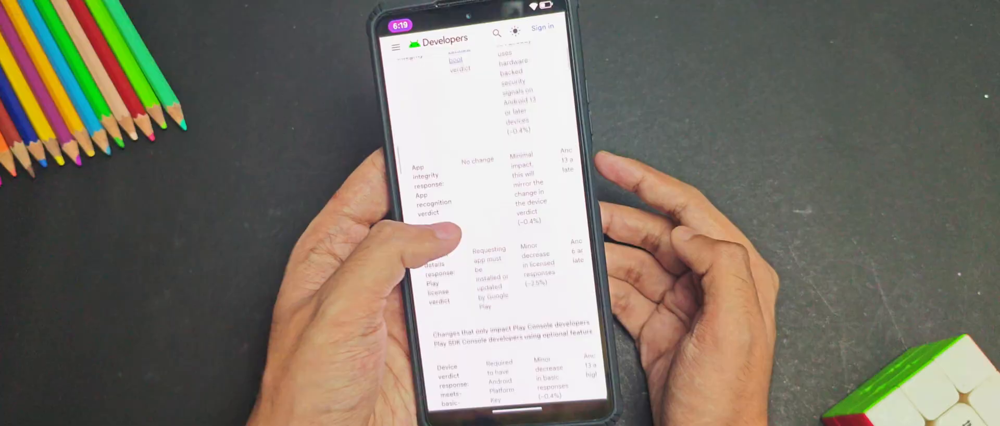
{"action": "scroll", "scroll_direction": "down", "scroll_amount": 3}
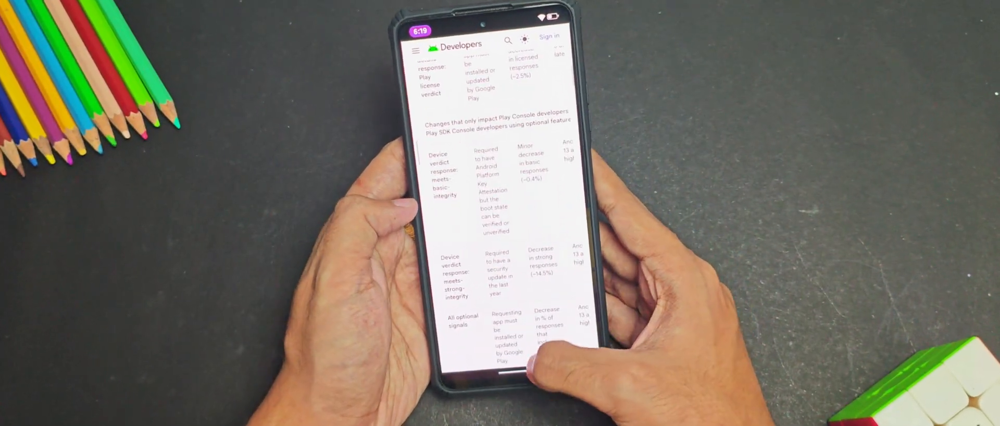
{"action": "scroll", "scroll_direction": "up", "scroll_amount": 3}
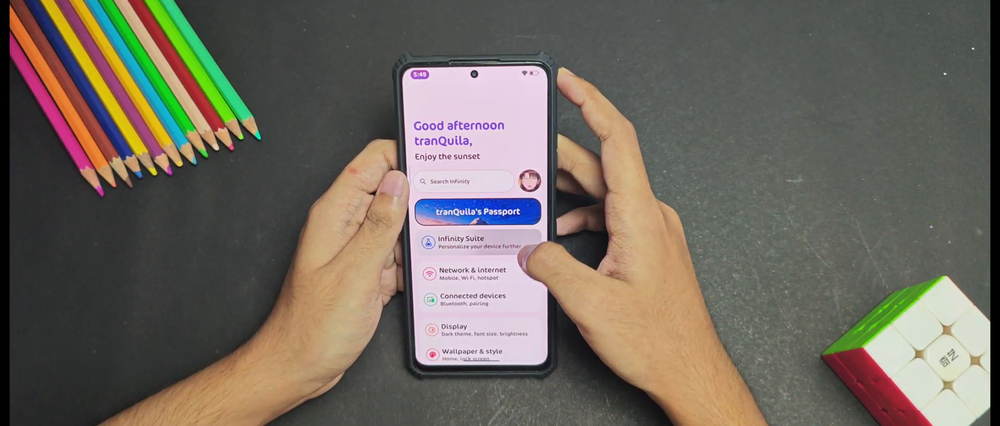
{"action": "left_click", "coordinate": [459, 243]}
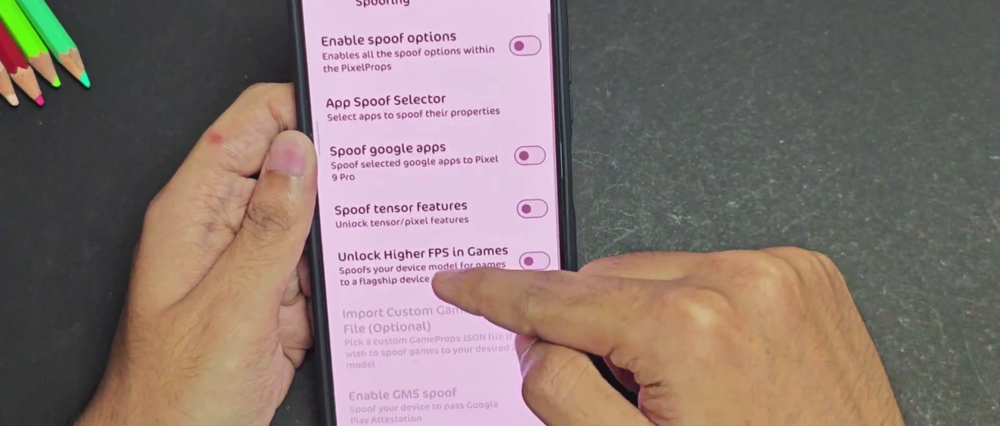
{"action": "scroll", "scroll_direction": "up", "scroll_amount": 3}
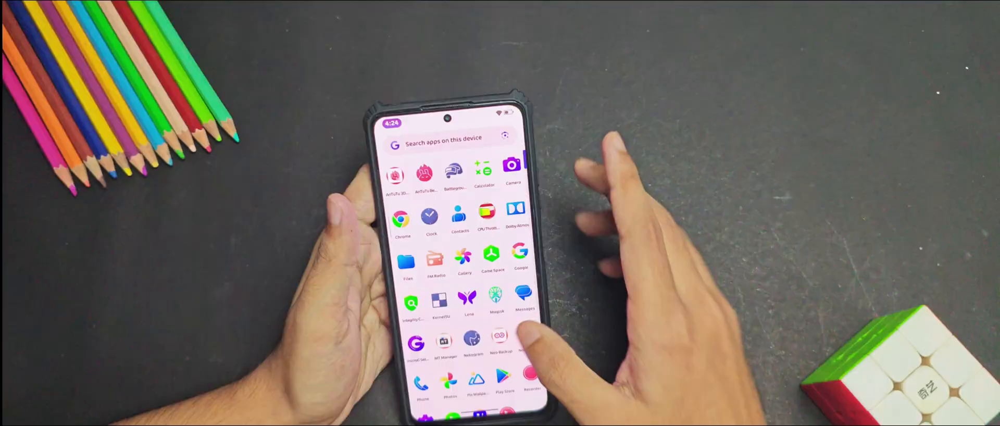
Scroll through Magisk's settings and return to the home overview with Magisk 29.0 installed.
{"action": "scroll", "scroll_direction": "up", "scroll_amount": 3}
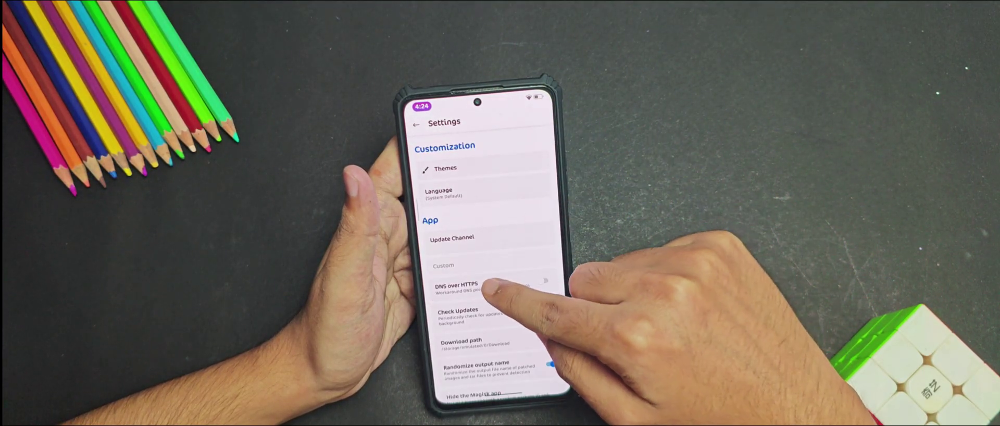
{"action": "scroll", "scroll_direction": "down", "scroll_amount": 3}
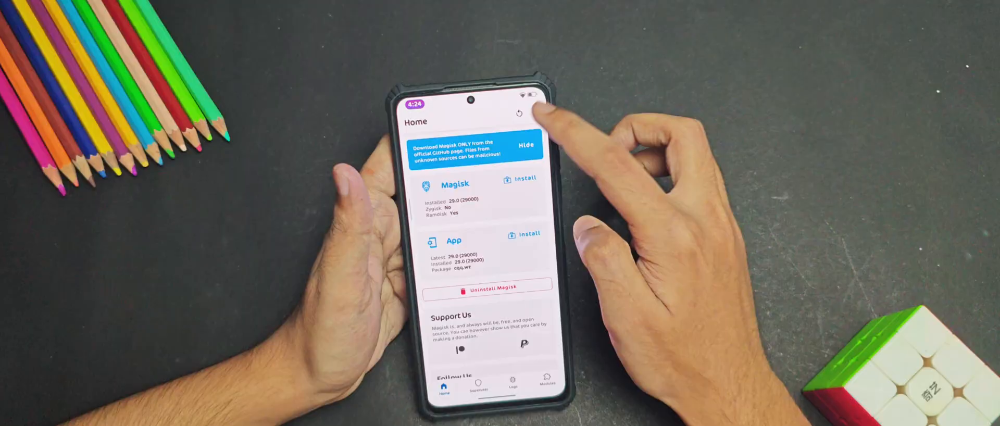
Enter Magisk settings and scroll to the Magisk section with Zygisk and Enforce DenyList.
{"action": "left_click", "coordinate": [519, 113]}
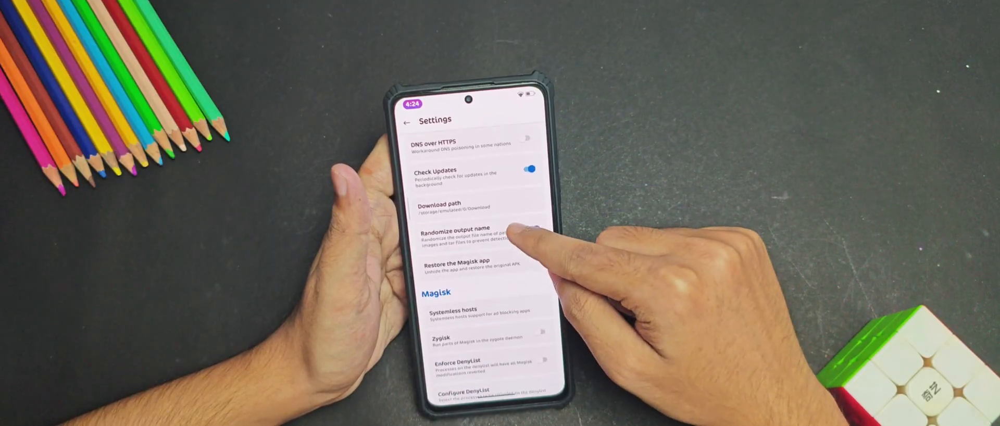
{"action": "scroll", "scroll_direction": "down", "scroll_amount": 3}
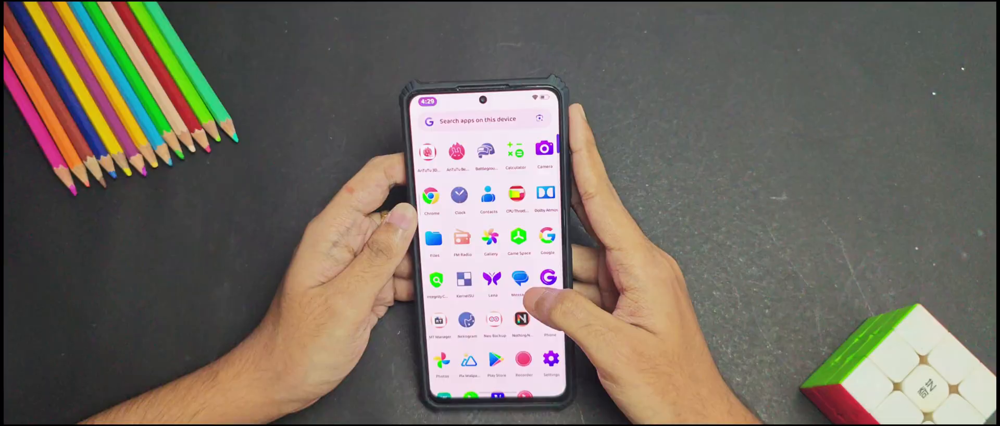
Launch Play Integrity API Checker and start an integrity check on the device.
{"action": "left_click", "coordinate": [434, 280]}
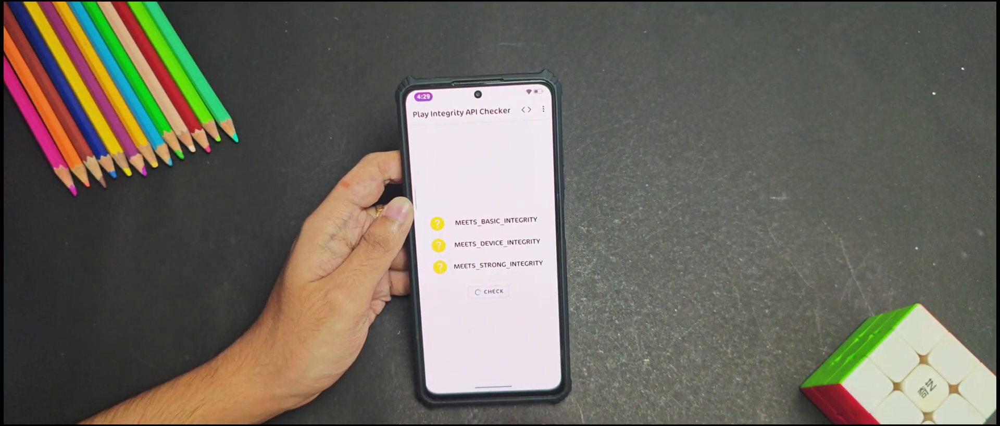
{"action": "left_click", "coordinate": [487, 291]}
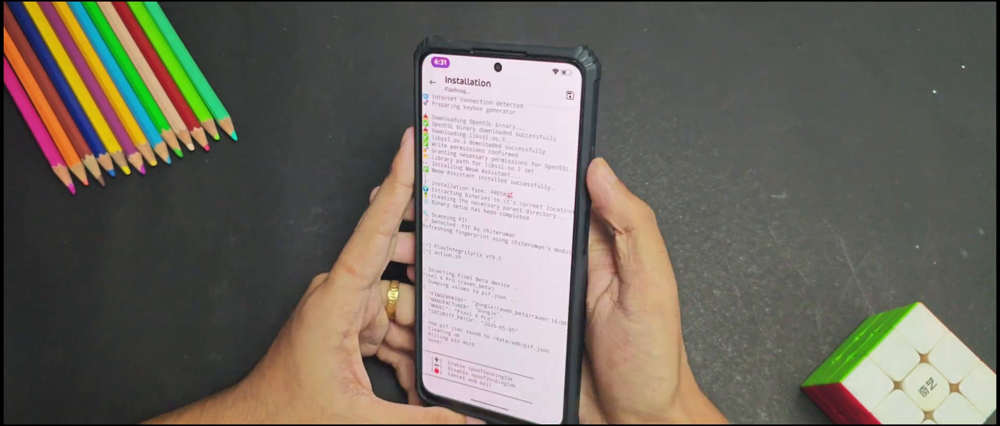
Follow the Integrity Box module's flash log as it sets up its keybox and fingerprint.
{"action": "scroll", "scroll_direction": "down", "scroll_amount": 3}
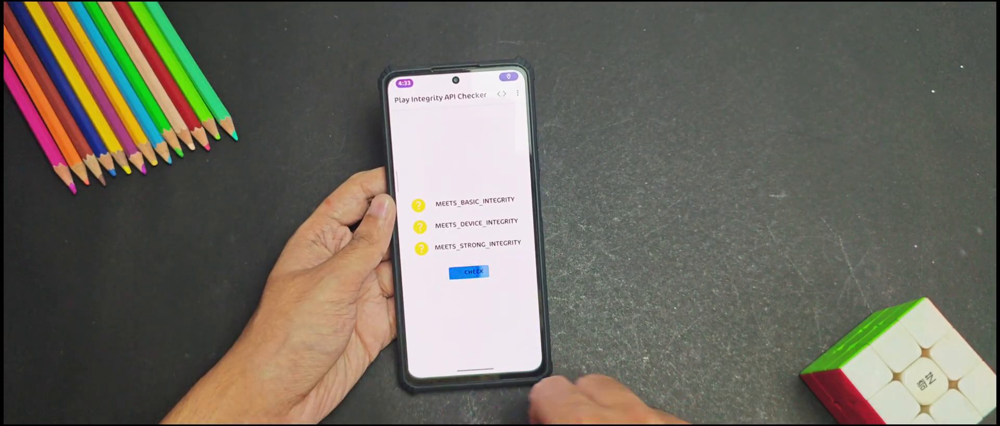
Re-run the Play Integrity check now that the modules are installed.
{"action": "left_click", "coordinate": [468, 271]}
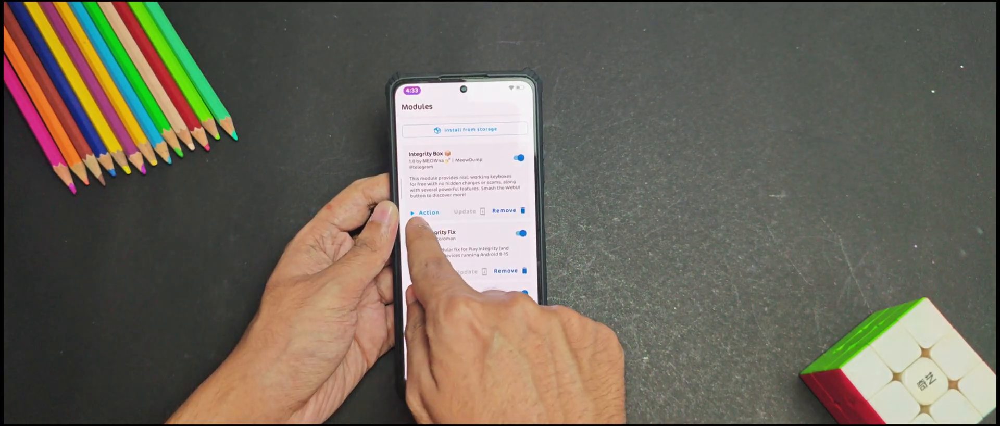
Run the Integrity Box module's Action to pick which apps it targets.
{"action": "left_click", "coordinate": [428, 211]}
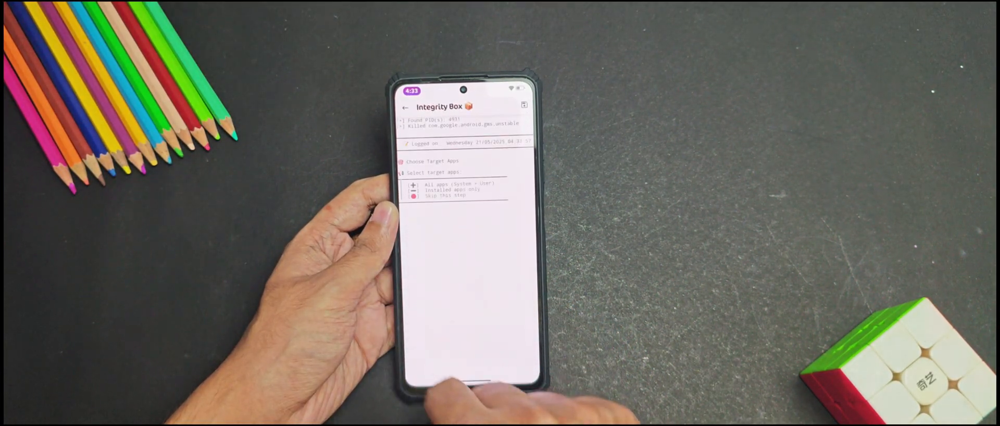